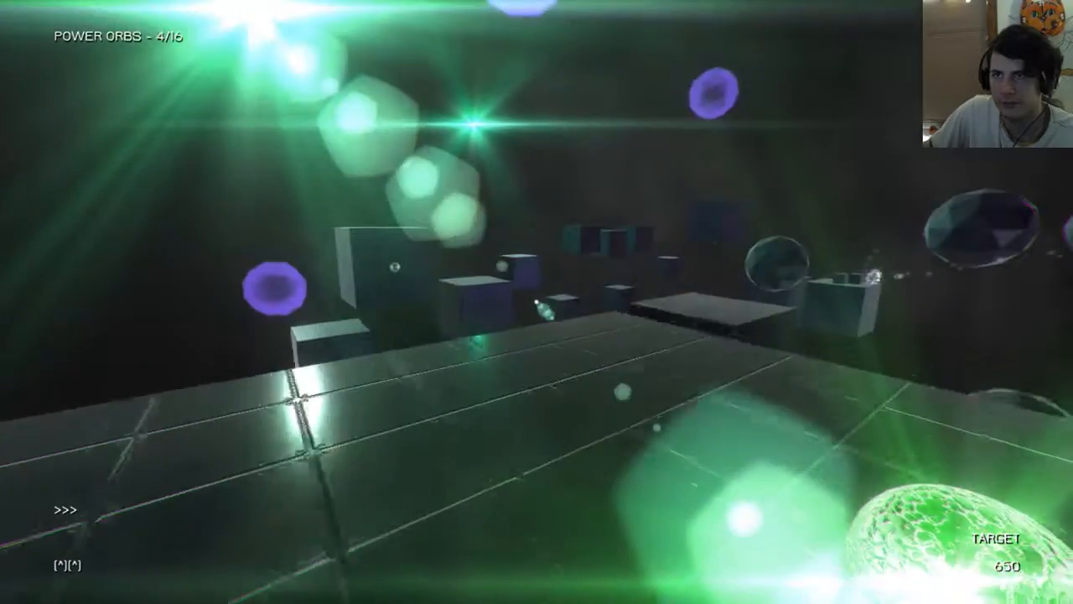
mouse_move(536, 302)
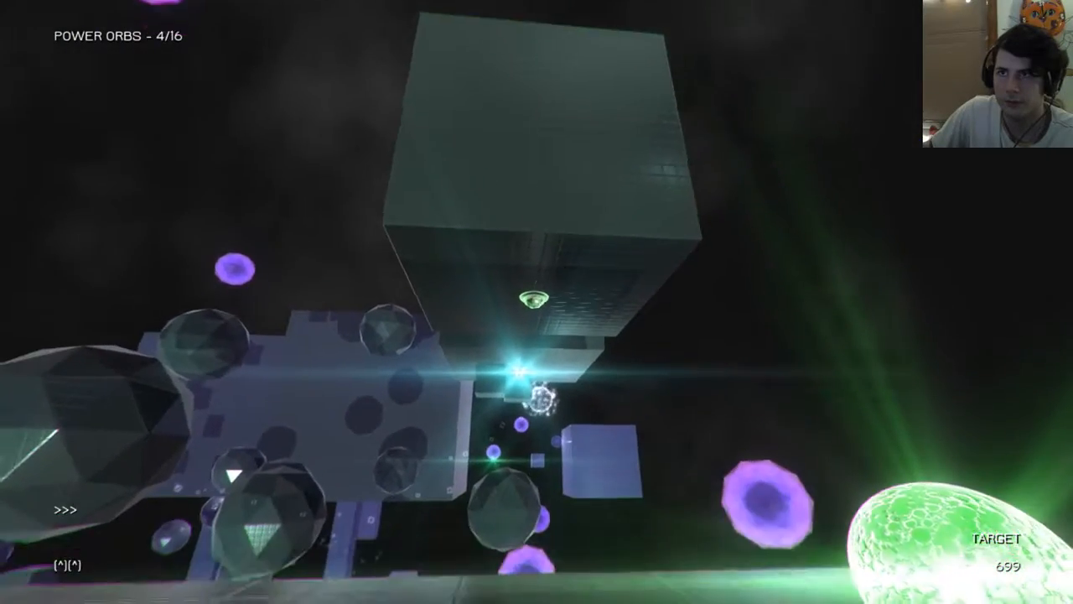
mouse_move(536, 302)
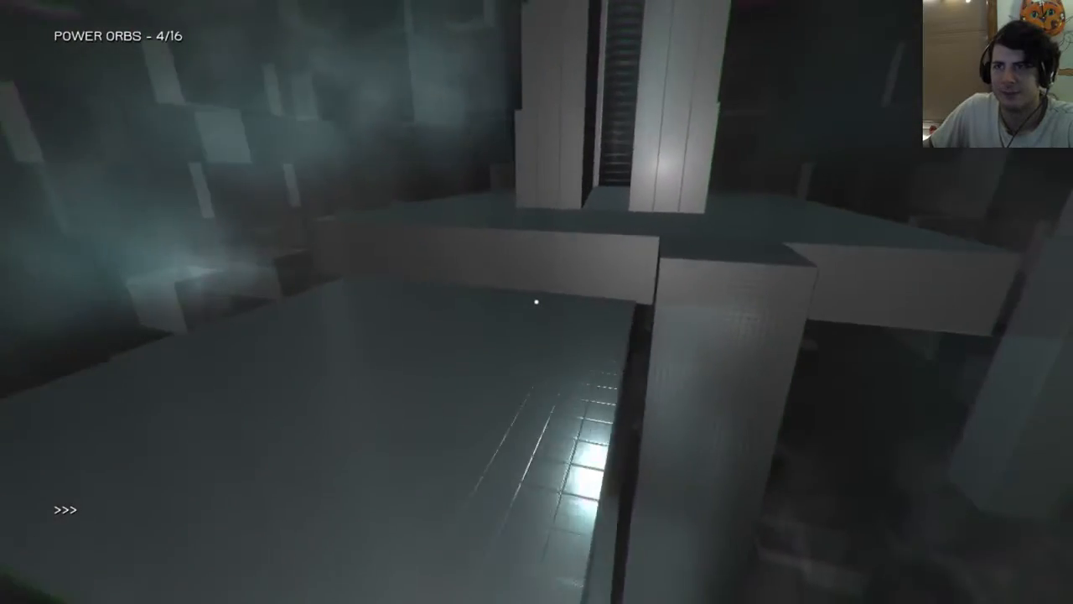
mouse_move(536, 302)
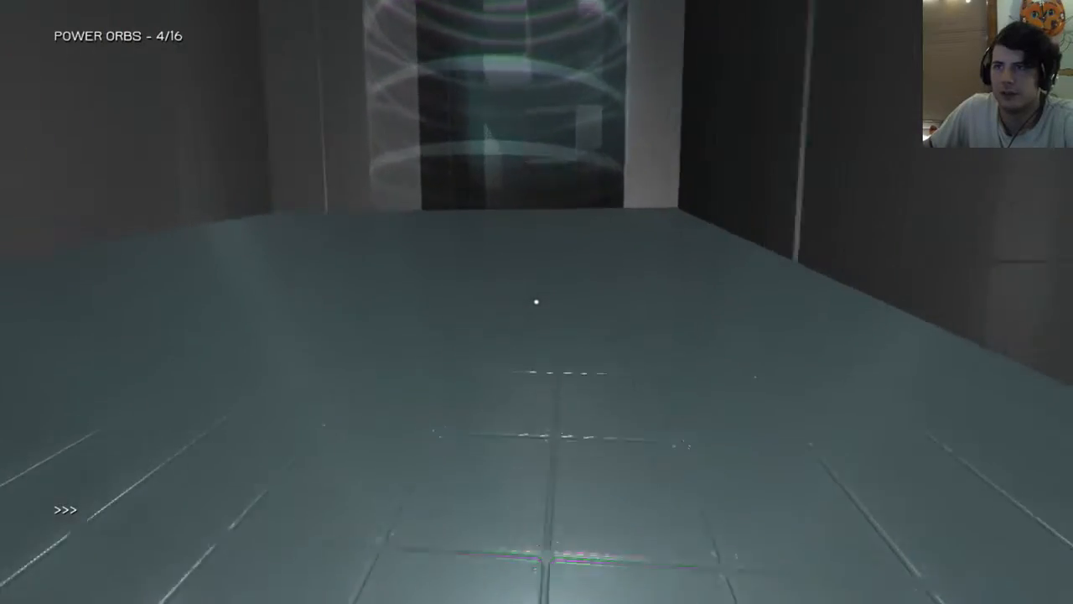
mouse_move(536, 302)
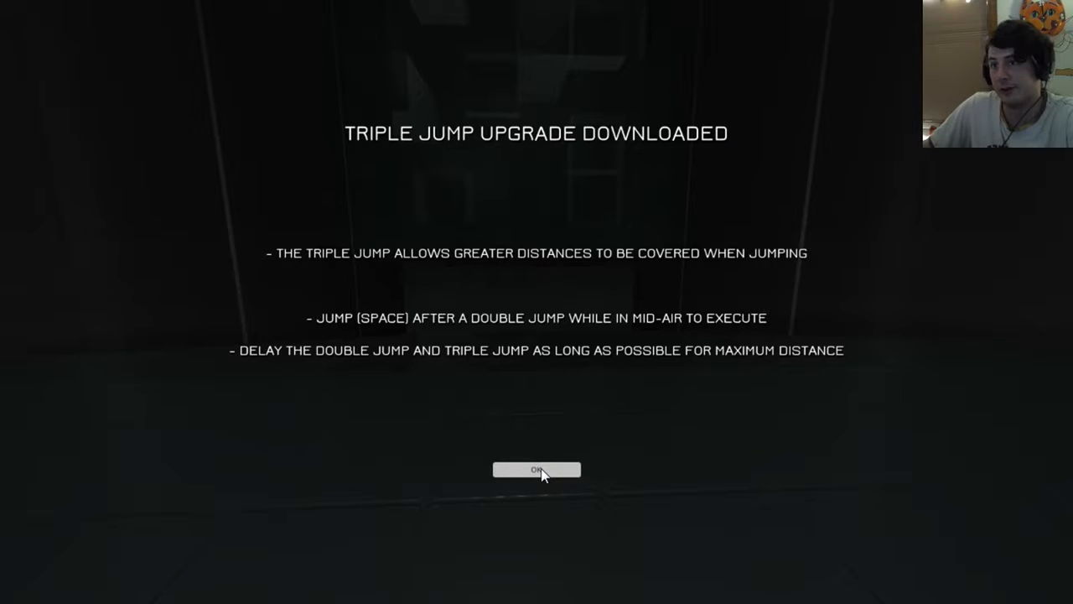
- Dismiss the triple jump upgrade notice and resume crossing toward the pink orb
click(536, 469)
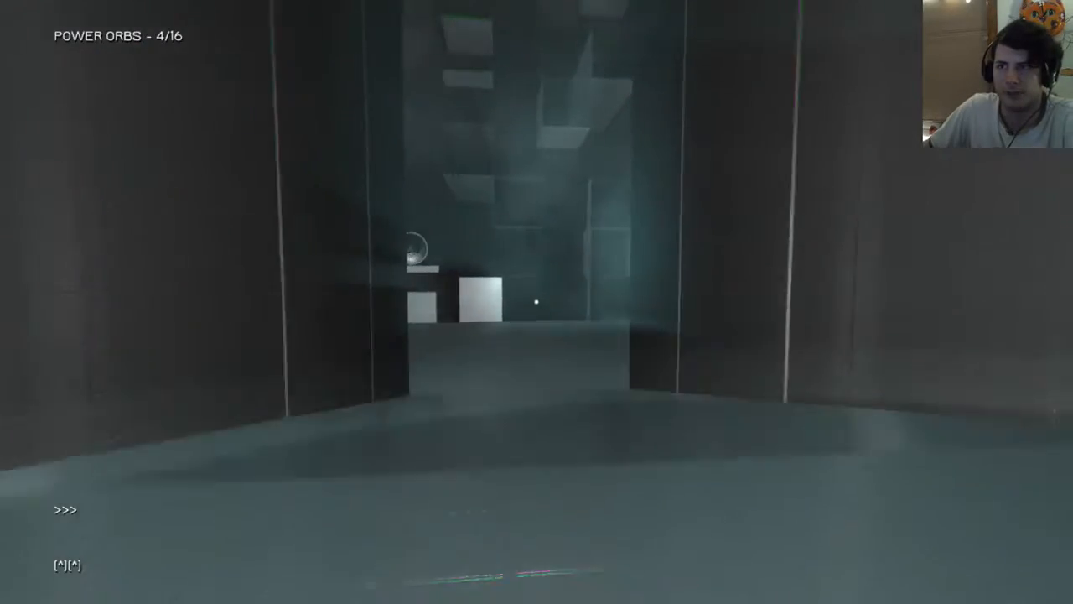
mouse_move(537, 302)
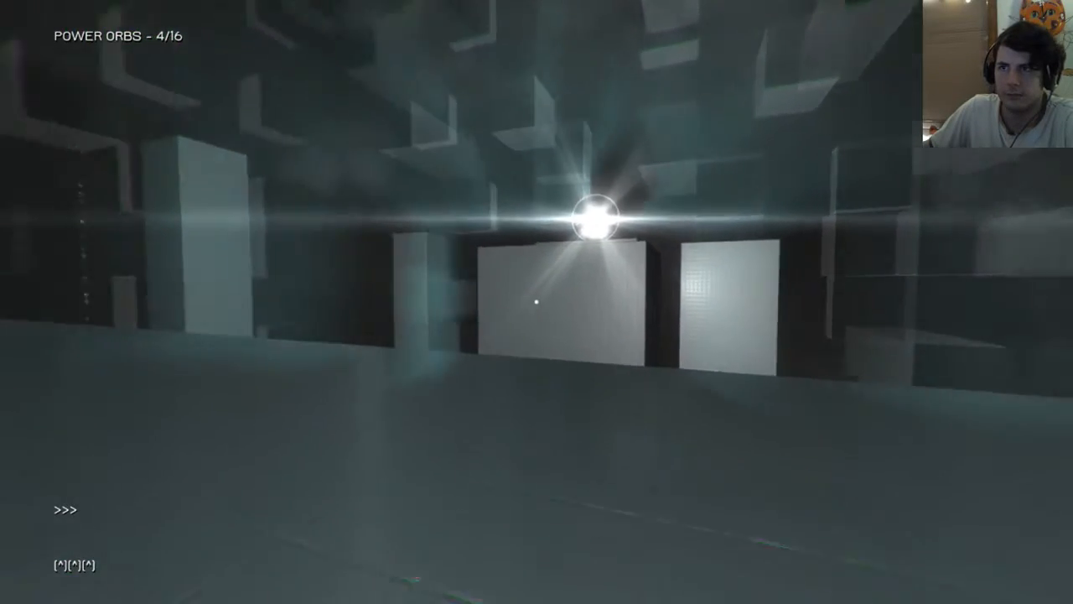
mouse_move(537, 302)
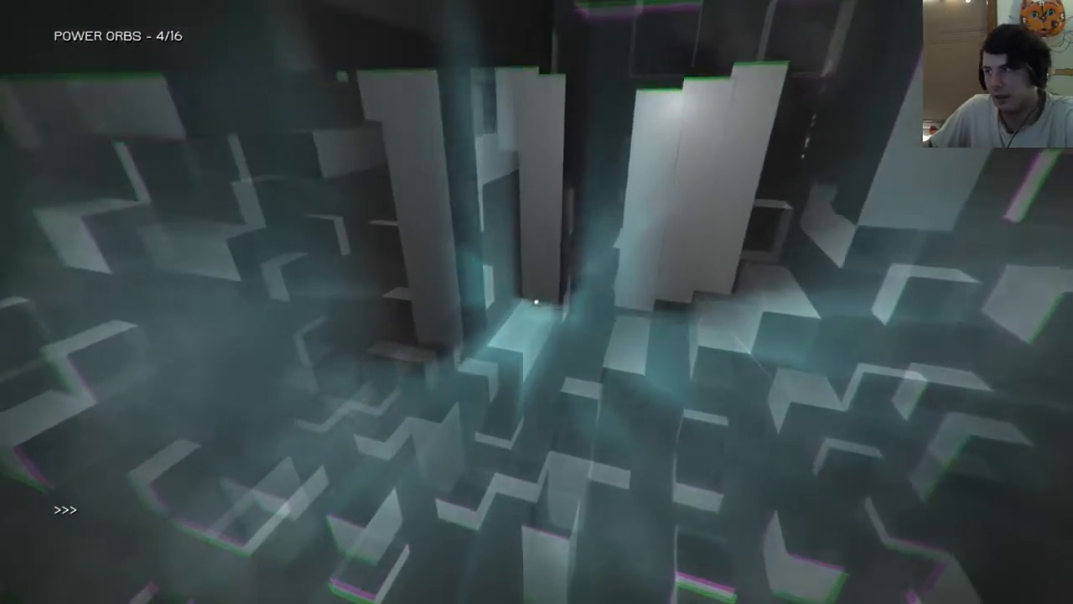
mouse_move(536, 302)
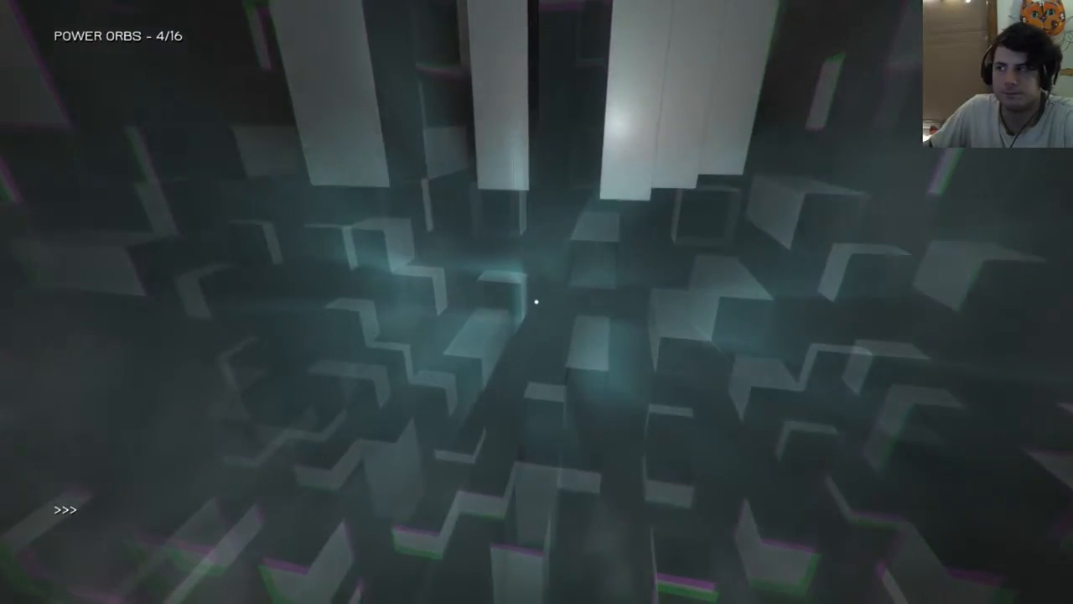
mouse_move(536, 302)
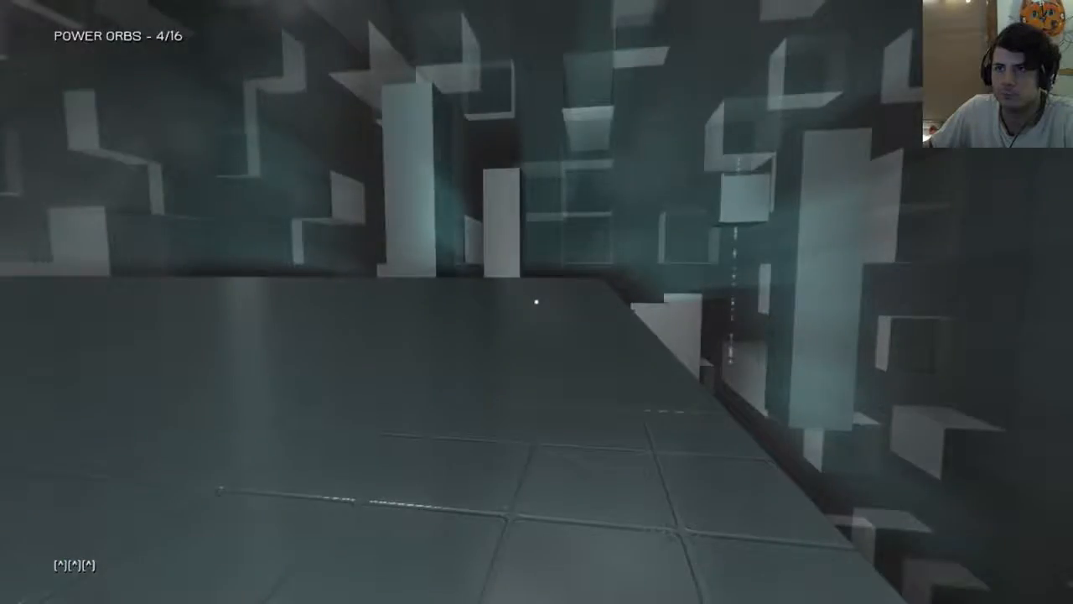
mouse_move(536, 301)
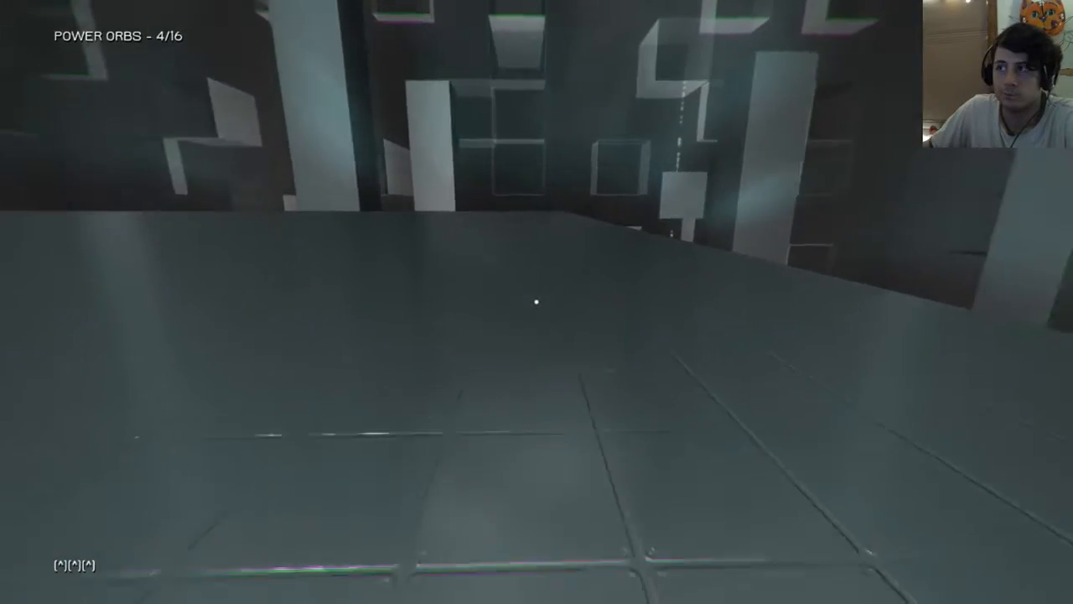
mouse_move(537, 302)
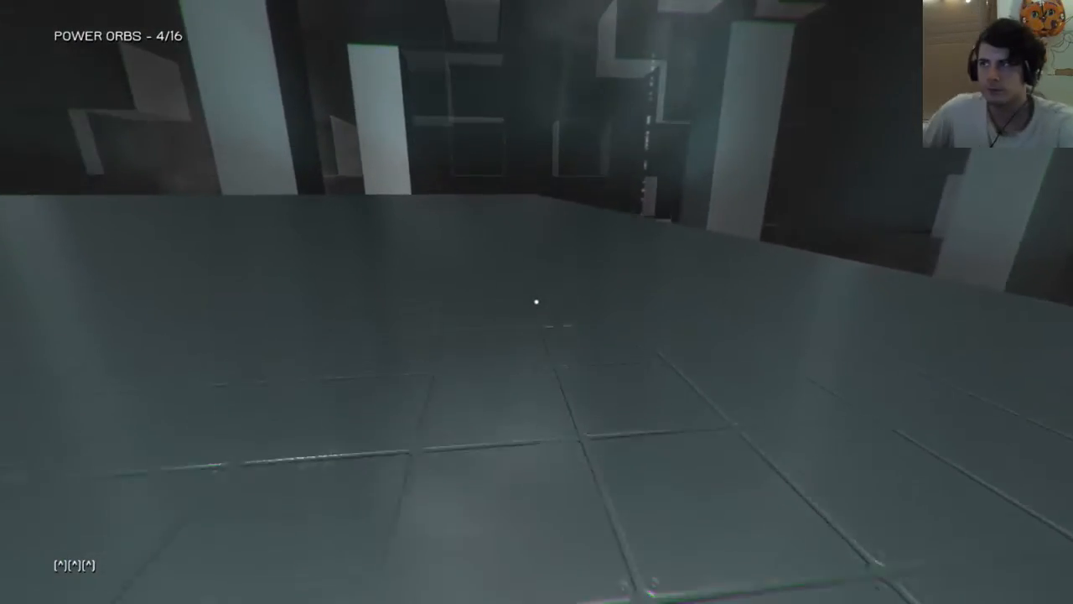
mouse_move(536, 302)
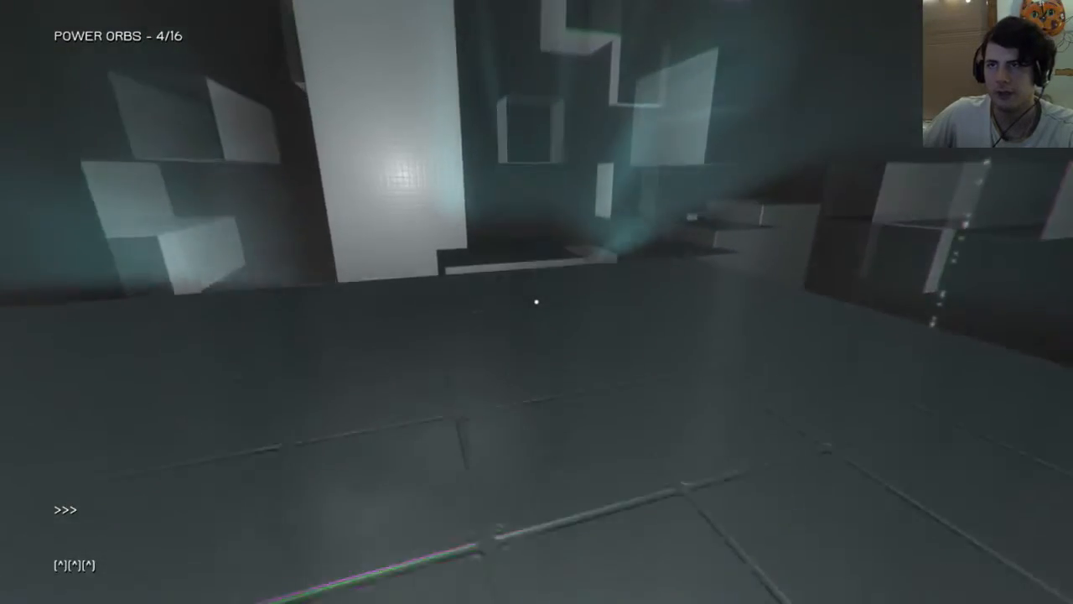
mouse_move(537, 301)
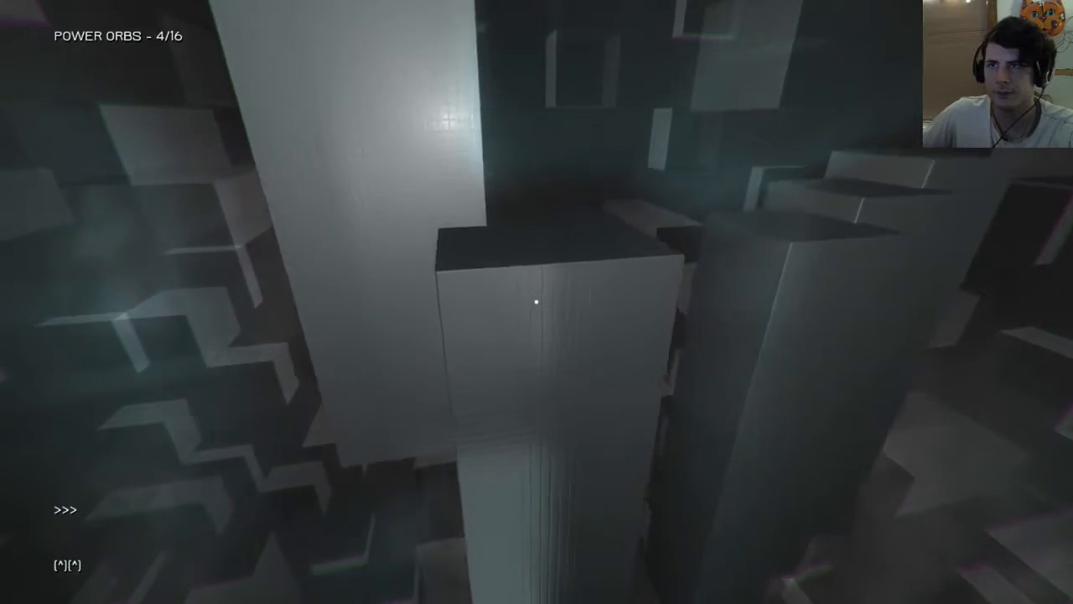
mouse_move(536, 302)
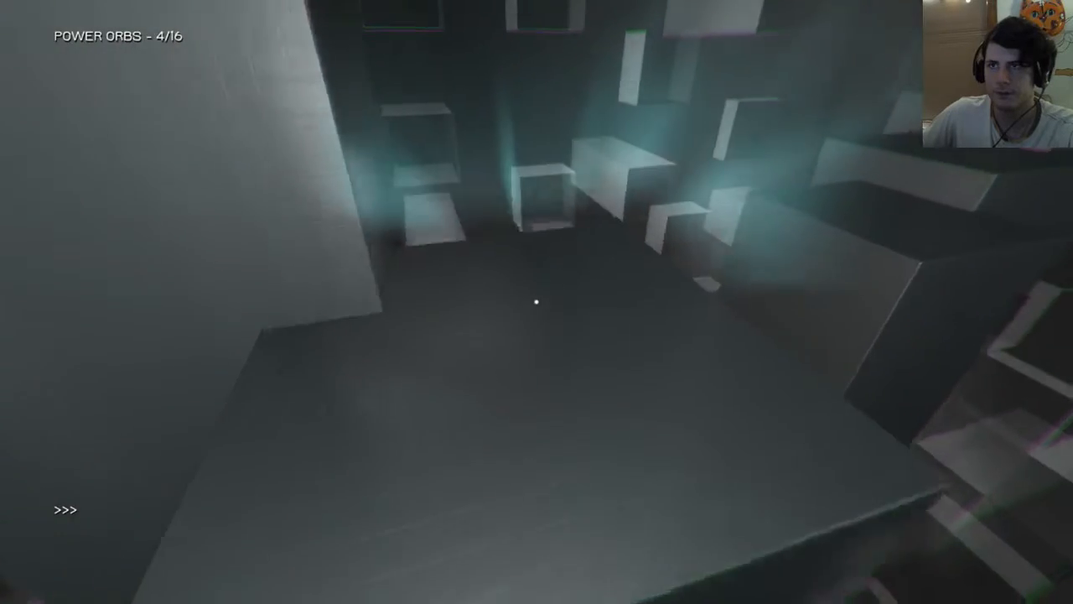
mouse_move(537, 302)
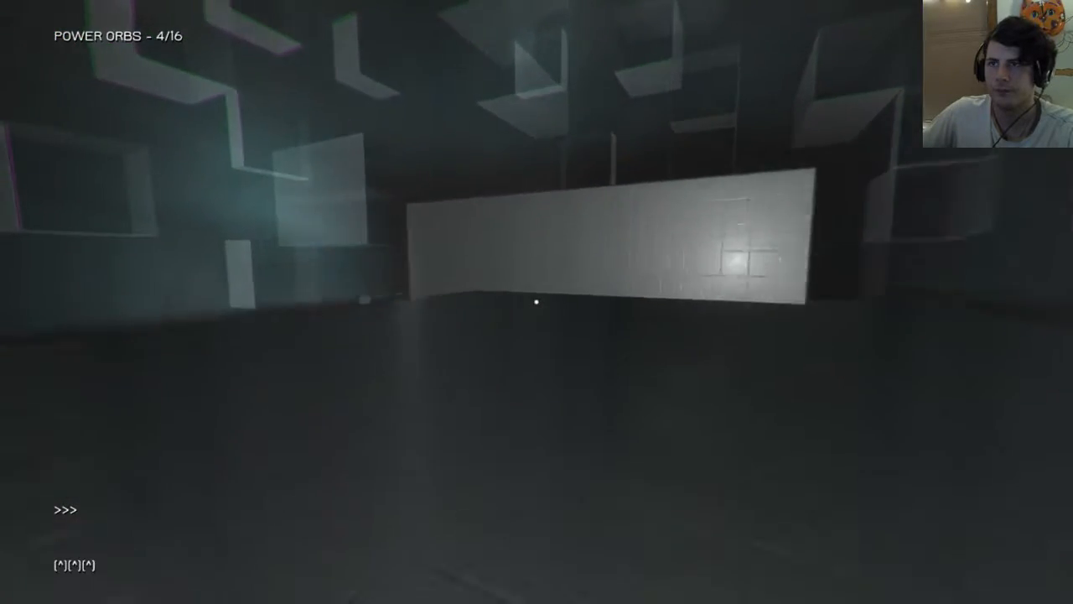
mouse_move(537, 302)
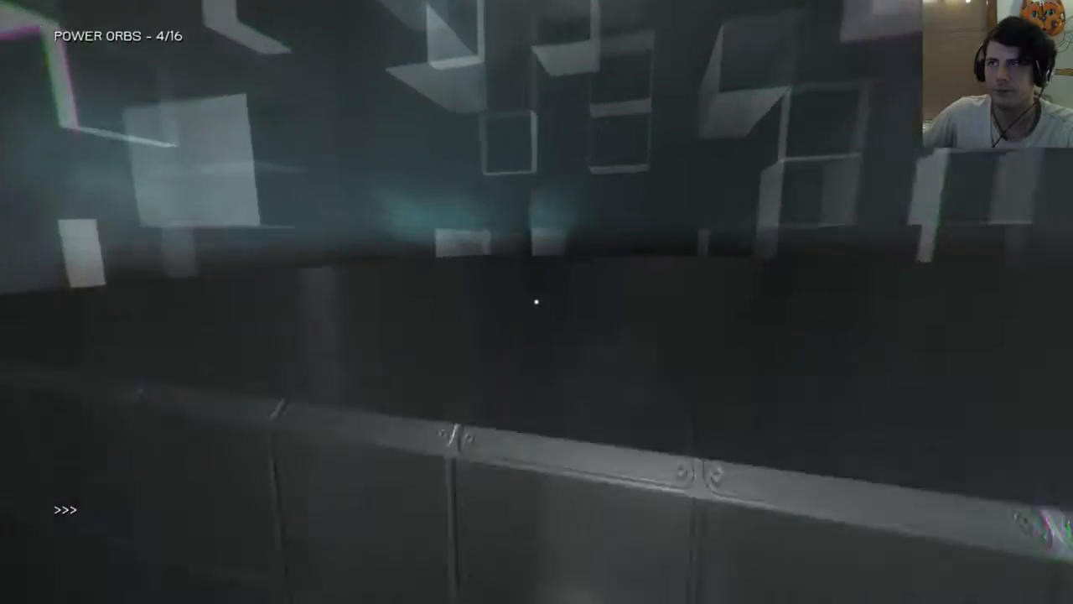
mouse_move(537, 302)
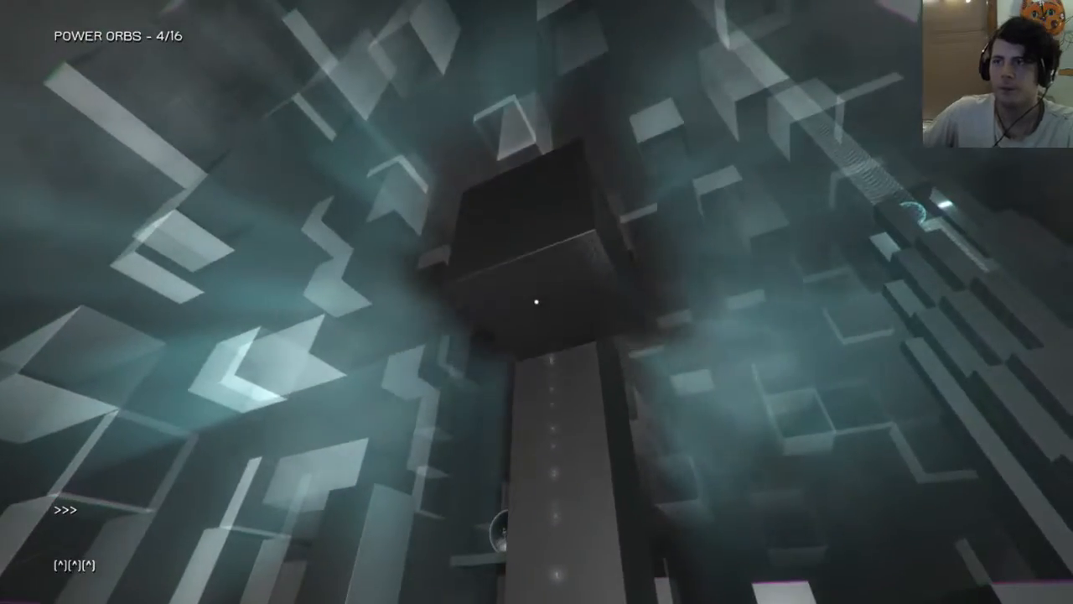
mouse_move(537, 301)
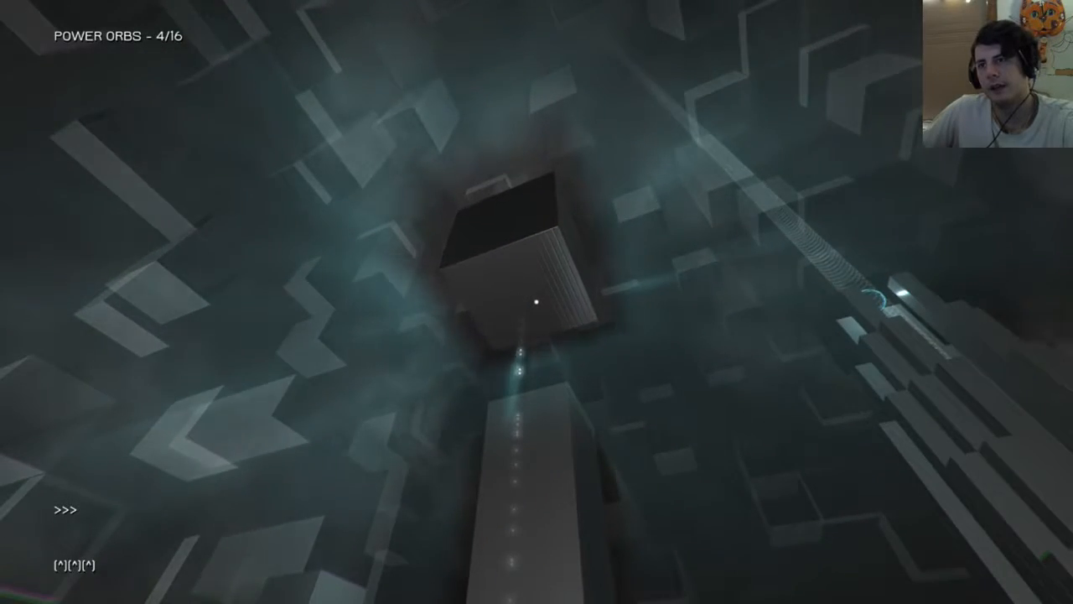
mouse_move(537, 302)
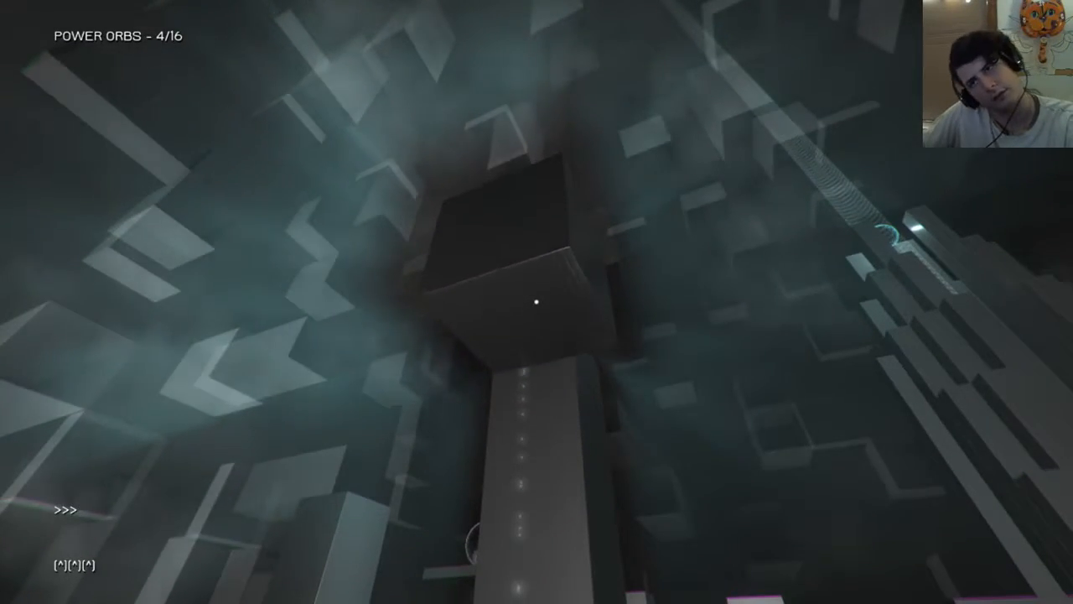
mouse_move(536, 302)
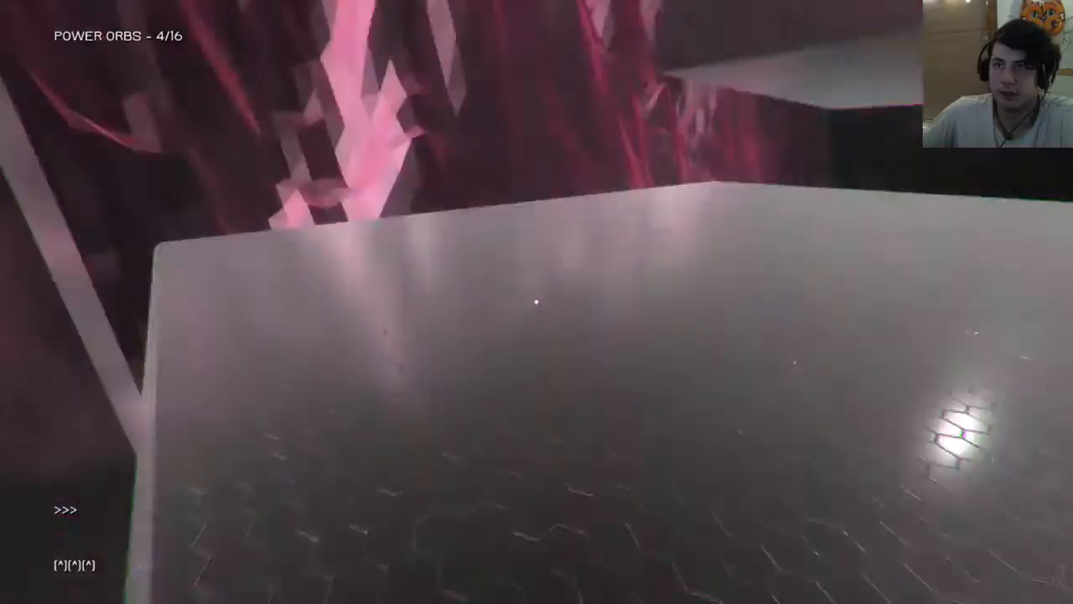
mouse_move(537, 302)
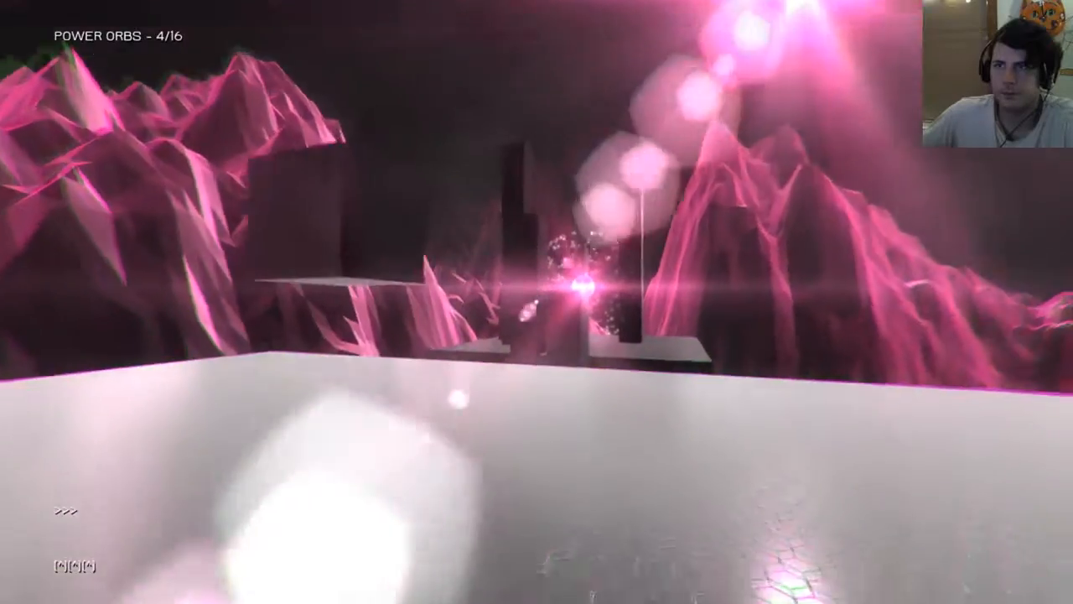
mouse_move(537, 302)
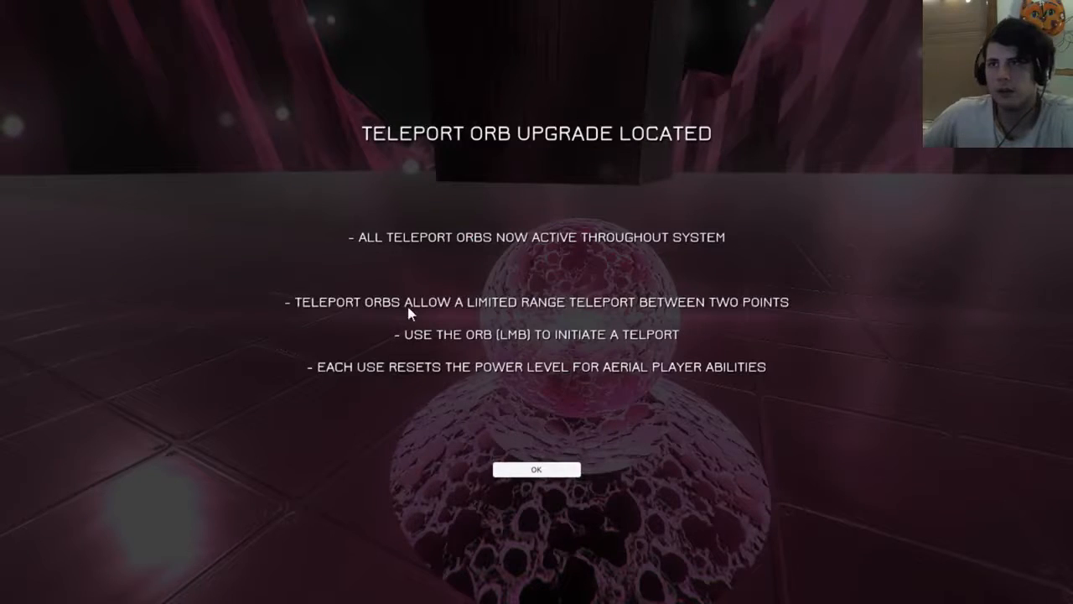
mouse_move(305, 368)
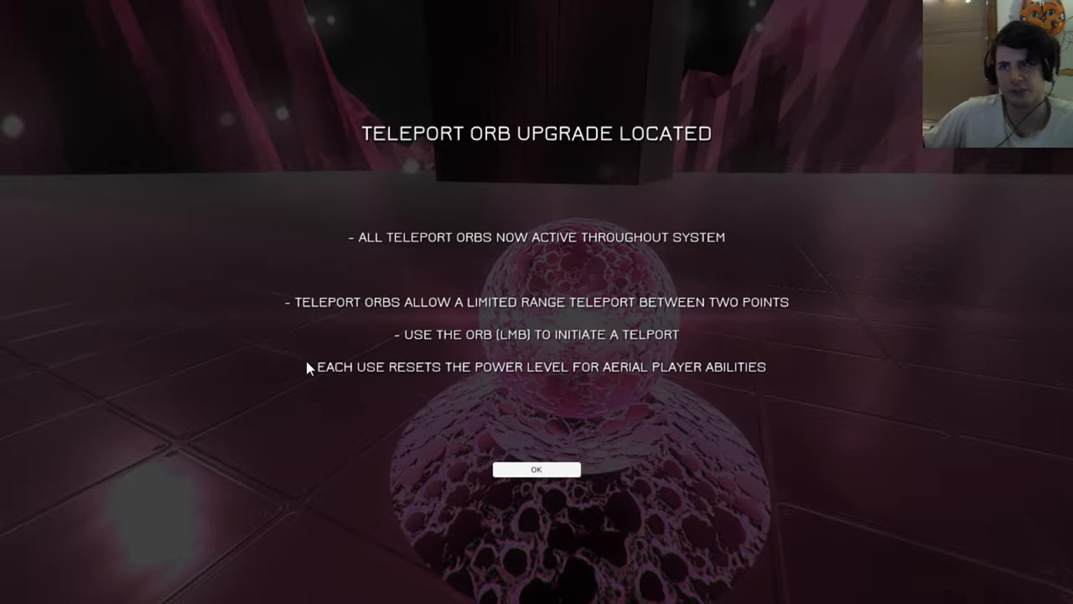
mouse_move(460, 423)
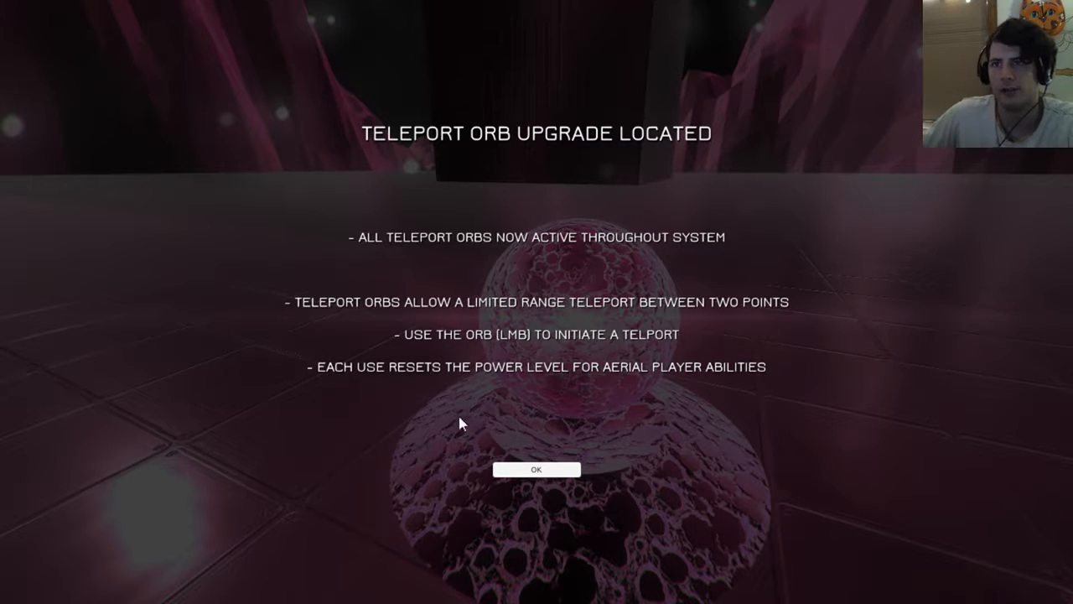
- Confirm the 'Teleport Orb Upgrade Located' message with OK and resume play
click(536, 469)
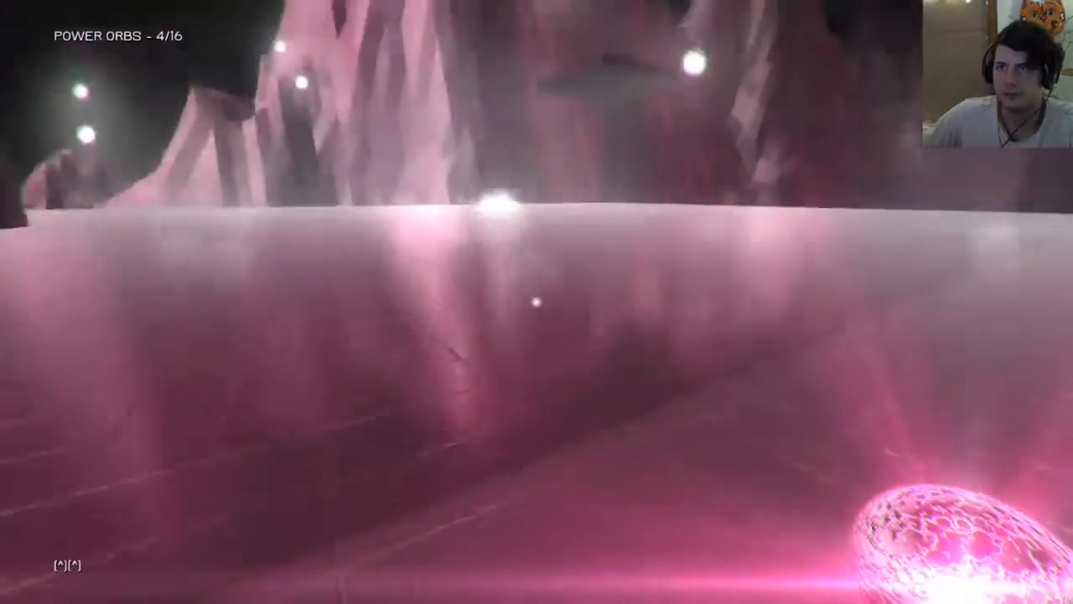
mouse_move(537, 302)
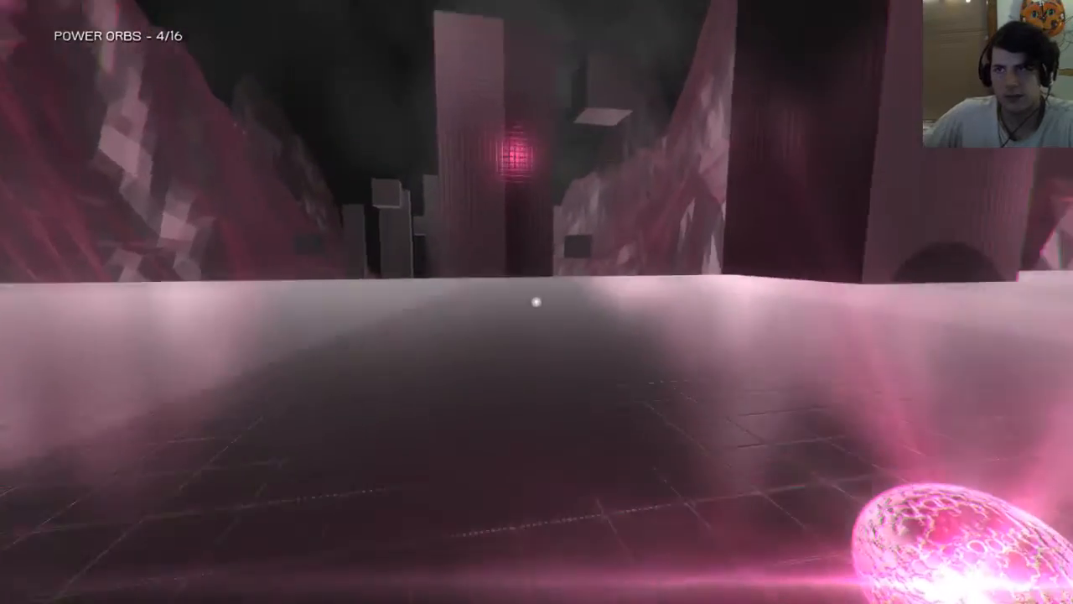
mouse_move(536, 302)
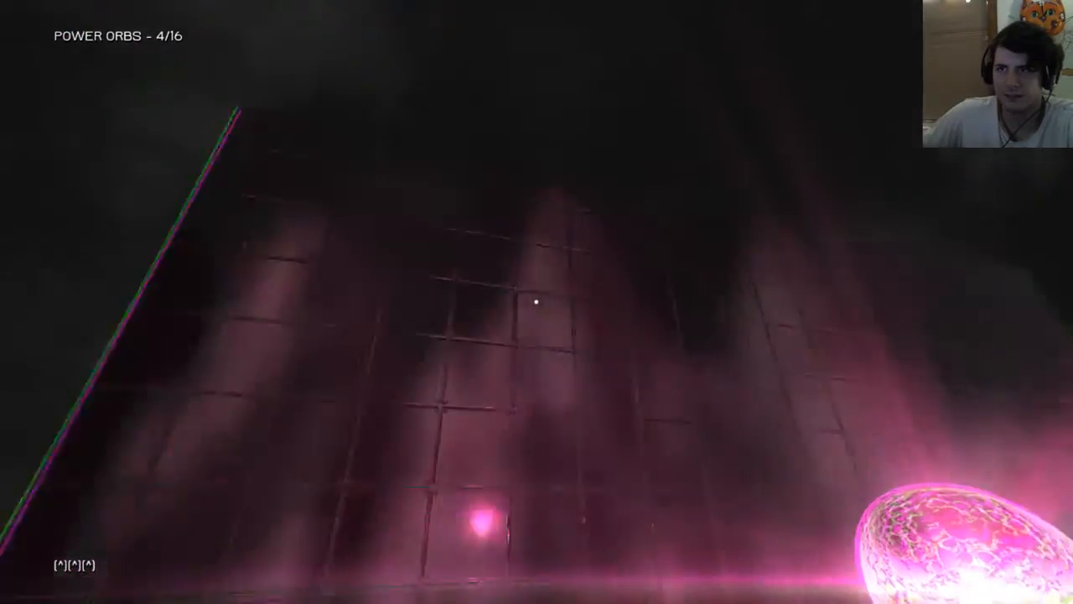
mouse_move(537, 302)
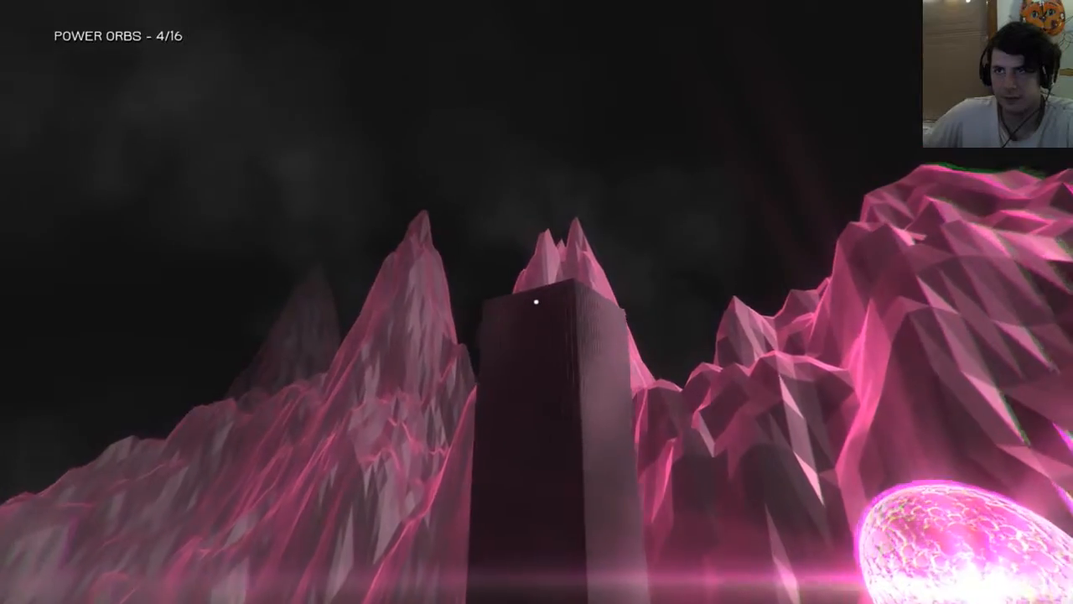
mouse_move(536, 302)
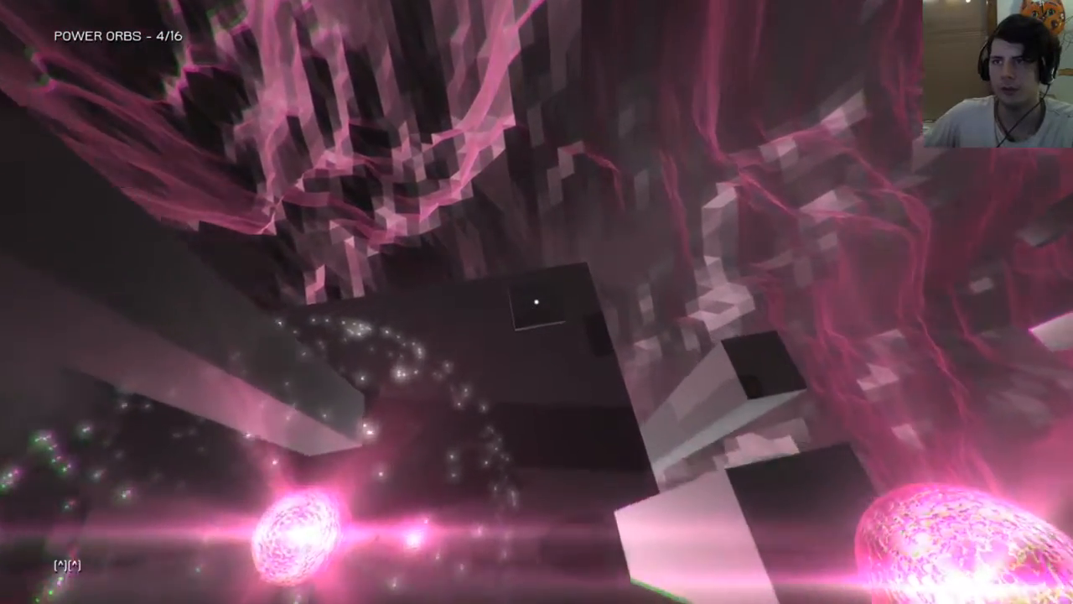
mouse_move(537, 302)
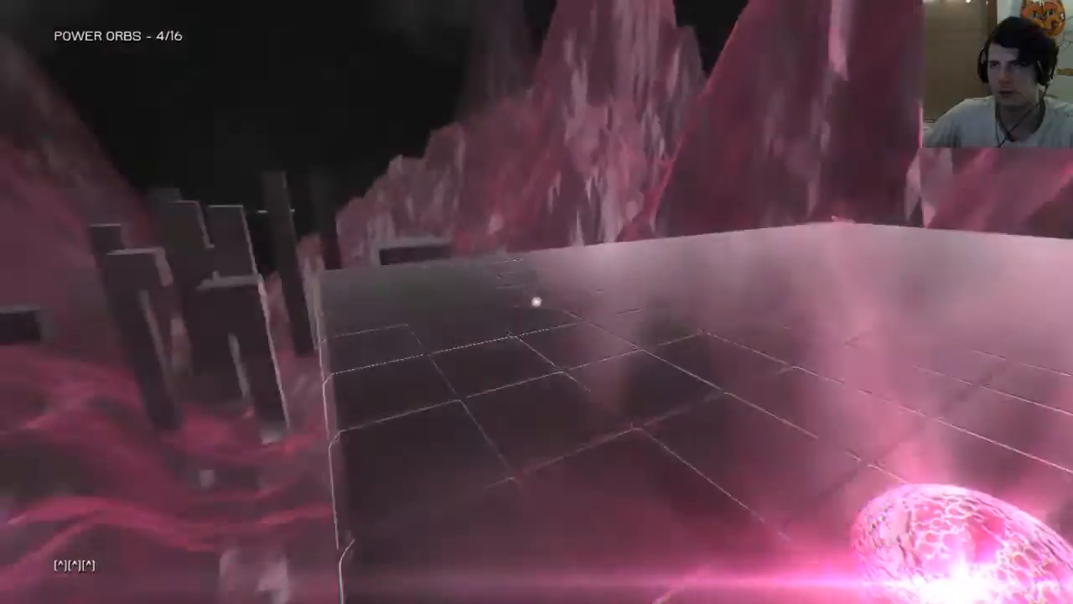
mouse_move(537, 302)
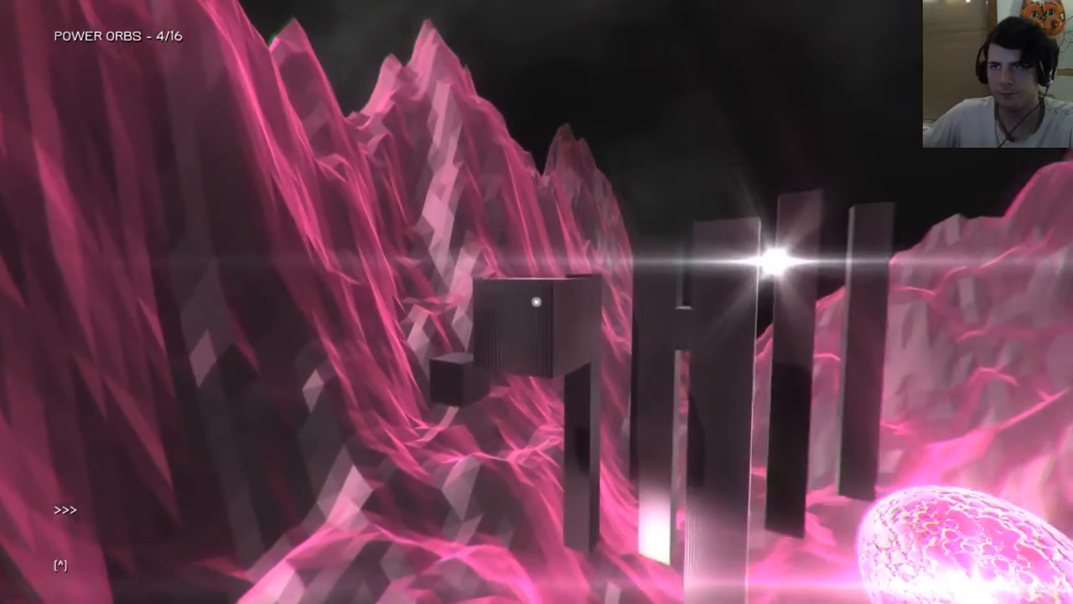
mouse_move(536, 301)
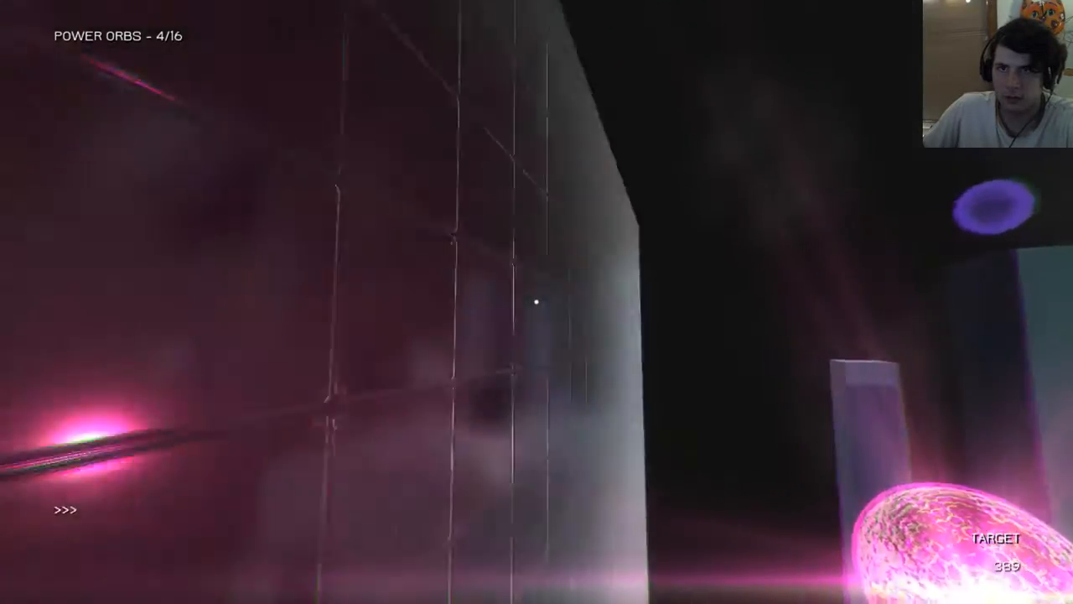
mouse_move(537, 302)
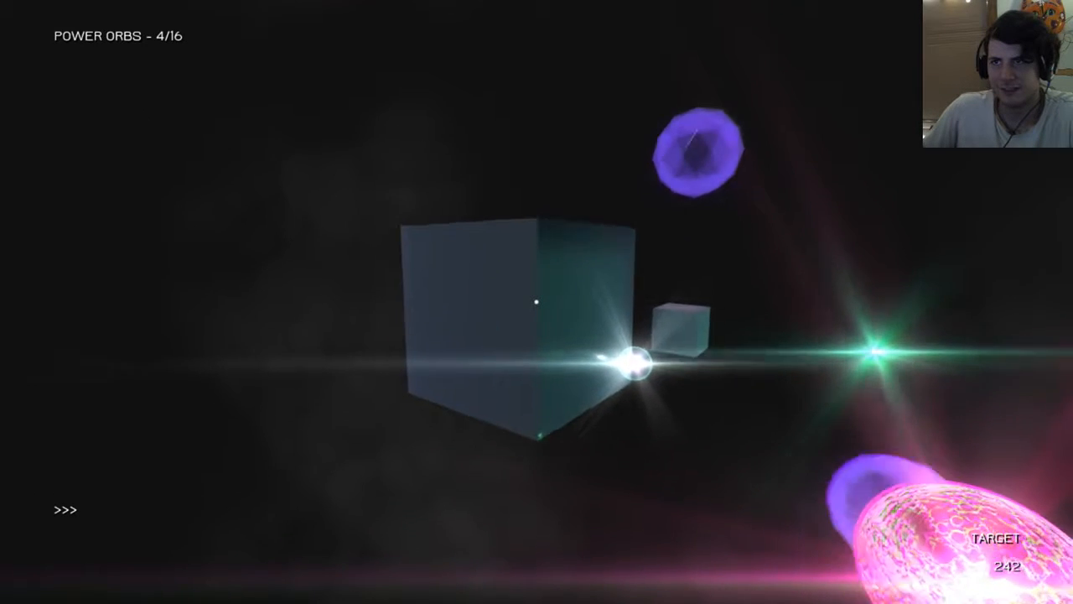
mouse_move(537, 302)
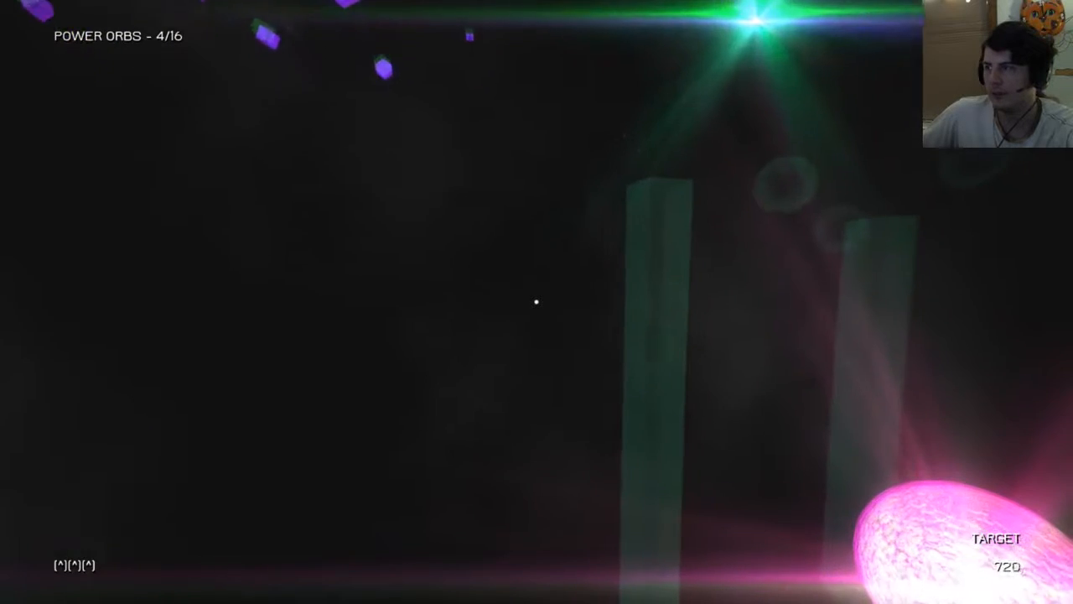
mouse_move(536, 302)
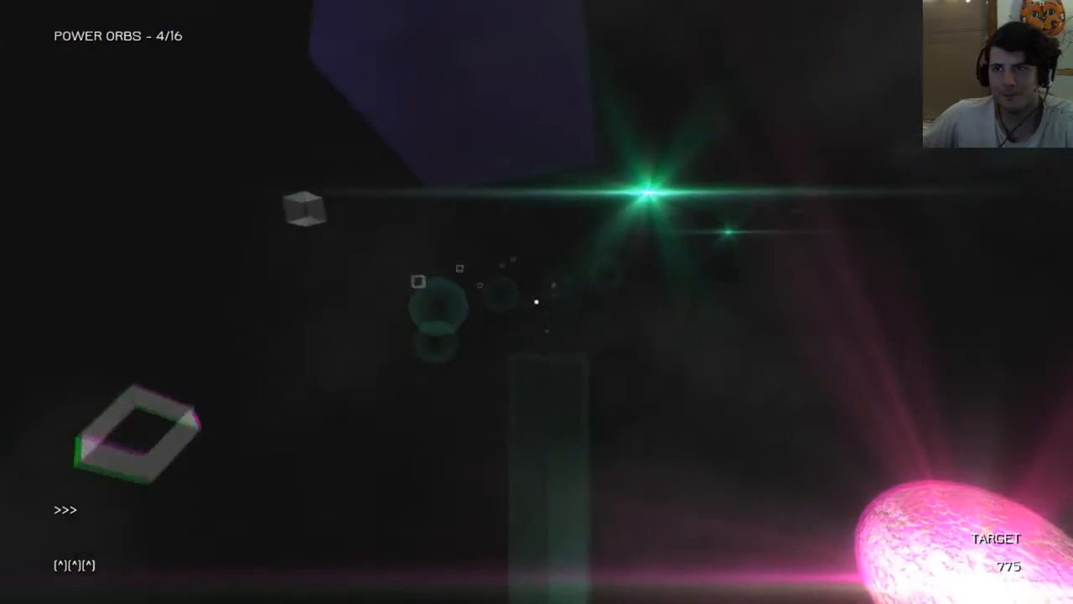
mouse_move(536, 302)
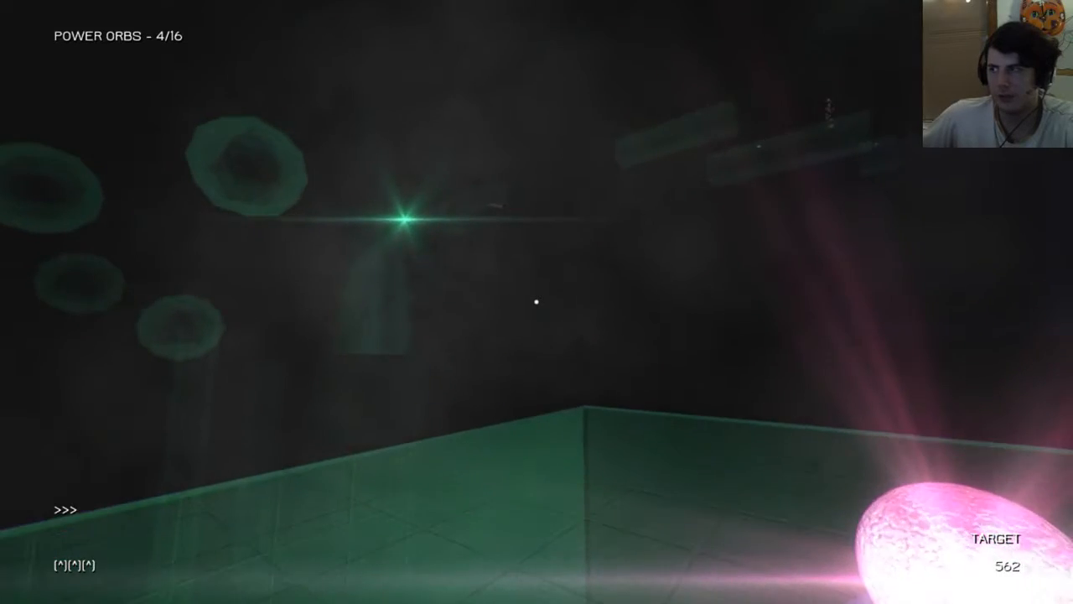
mouse_move(537, 301)
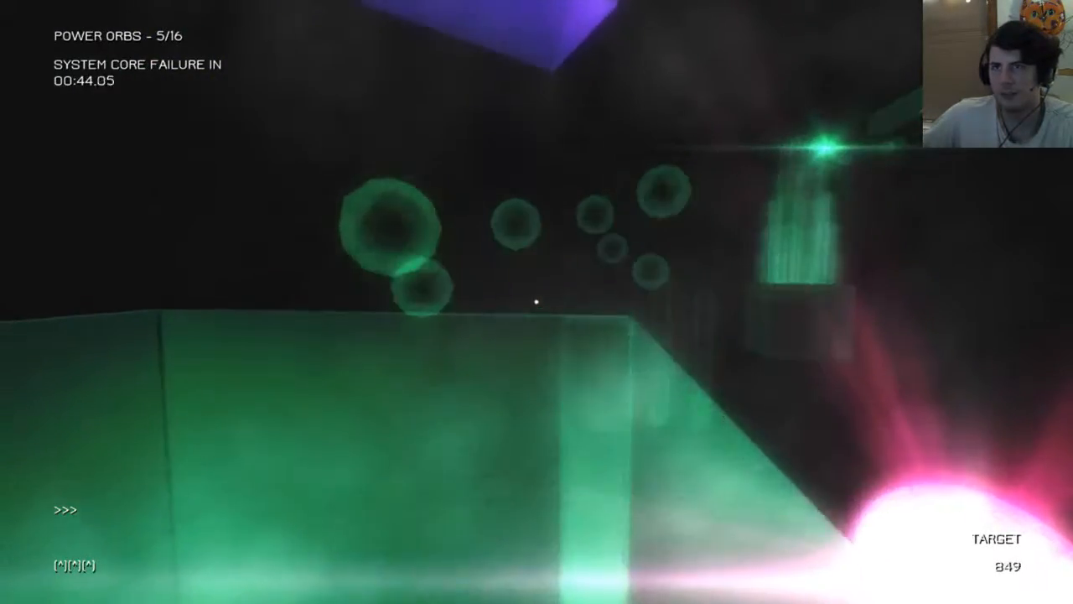
- Pause the game with Escape amid the green crystalline area during the core failure countdown
key(Escape)
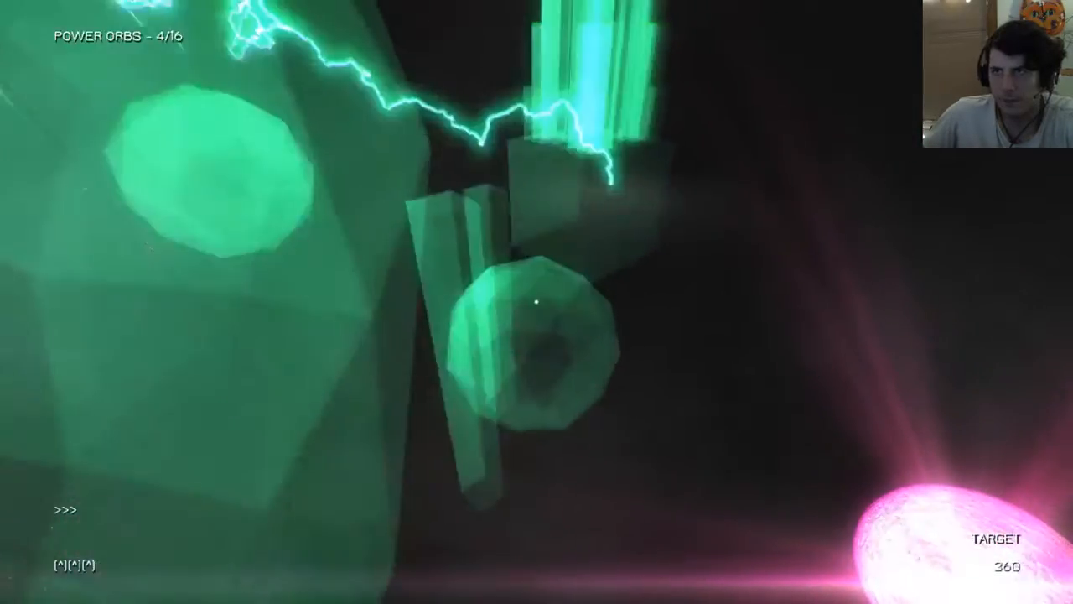
mouse_move(536, 302)
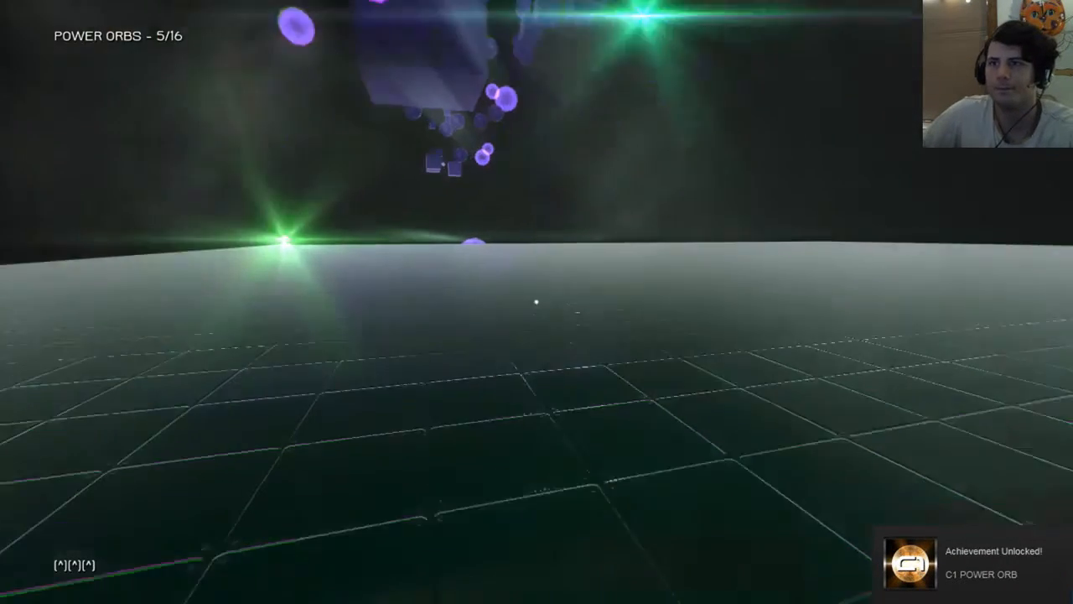
mouse_move(537, 302)
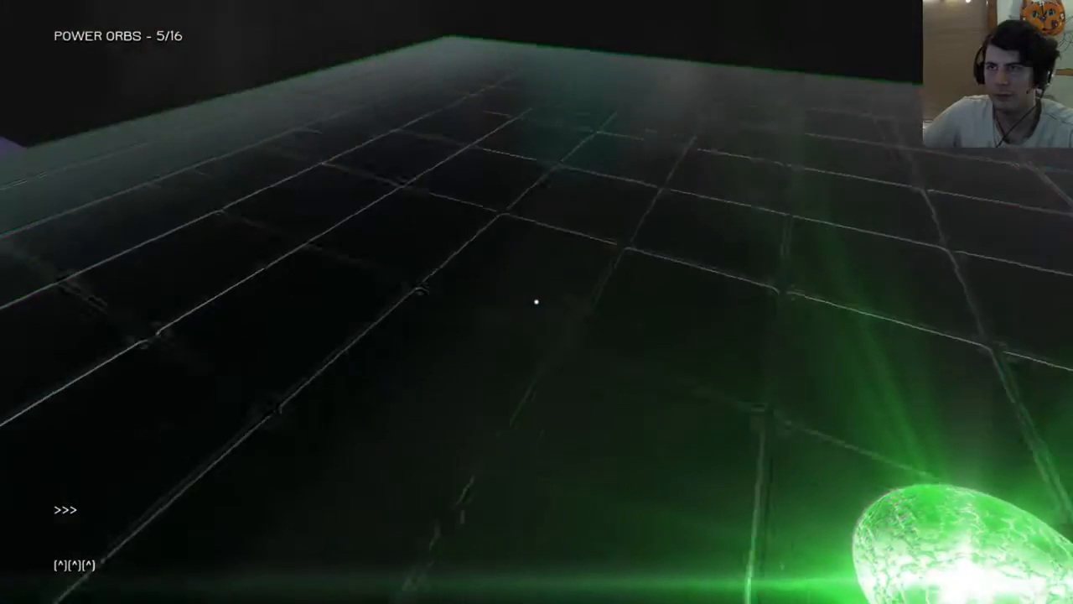
mouse_move(537, 302)
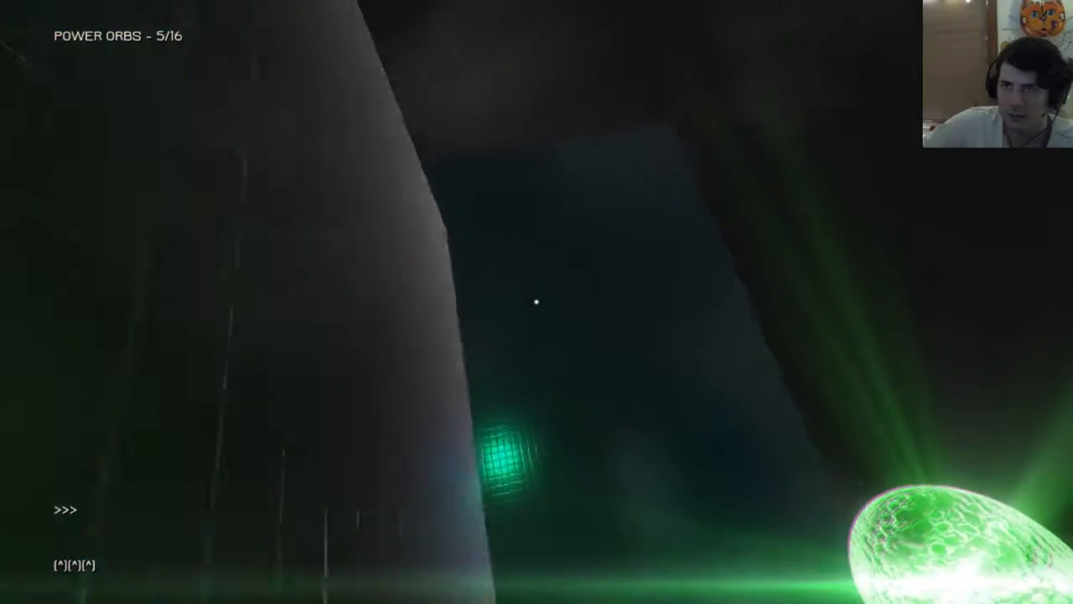
mouse_move(537, 301)
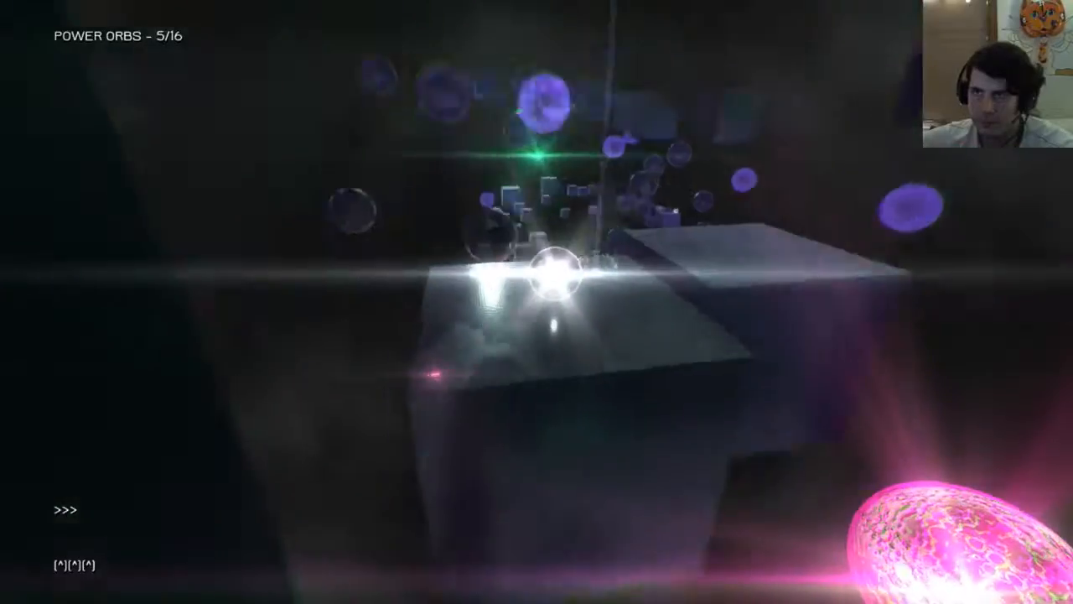
mouse_move(536, 302)
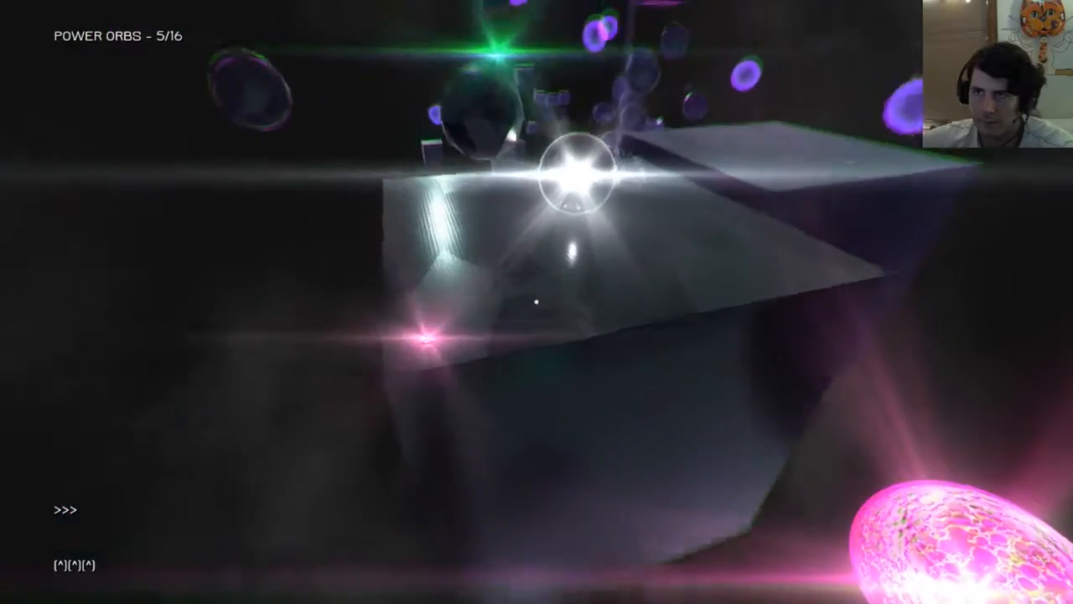